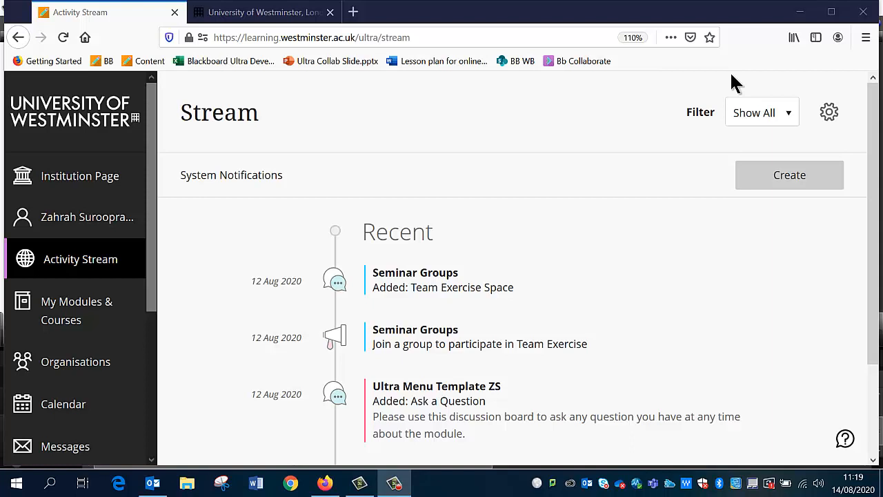
pyautogui.moveTo(554, 62)
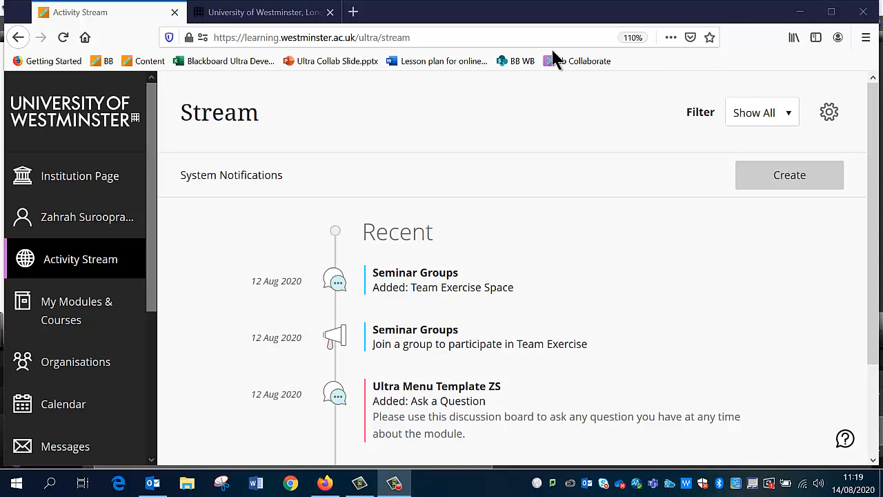
pyautogui.moveTo(77, 309)
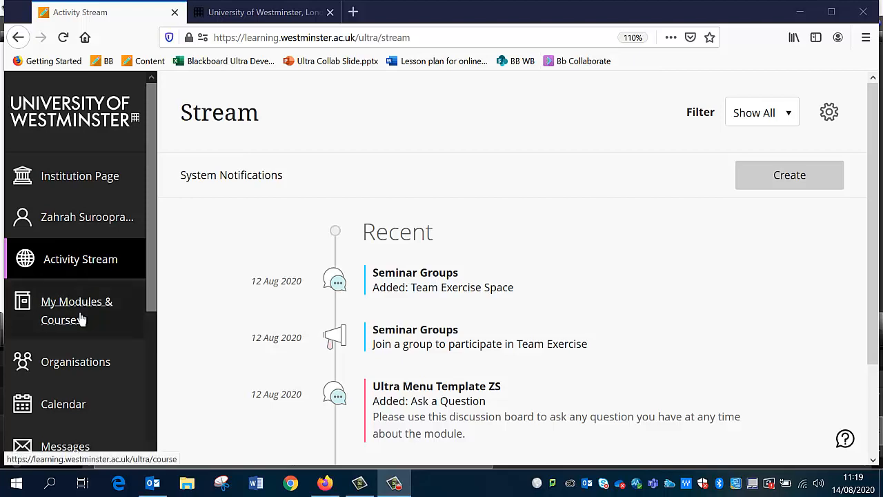
# - Go to My Modules & Courses and scroll down to the sandpit course near the bottom
pyautogui.click(77, 309)
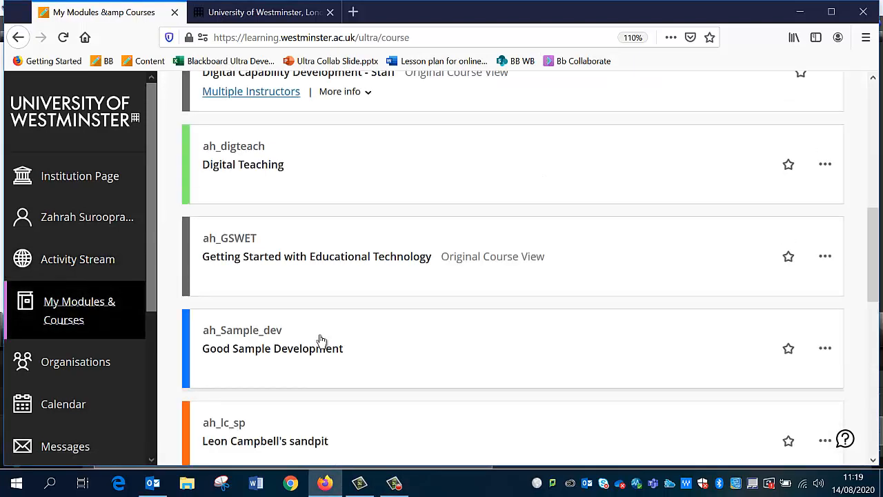
pyautogui.scroll(-3)
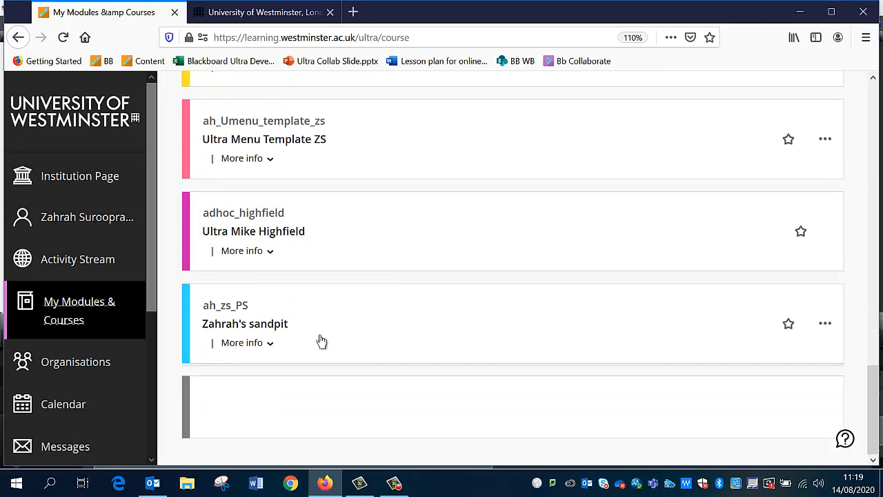
# - Enter the Ultra Menu Template ZS course and scroll to Details & Actions
pyautogui.click(263, 138)
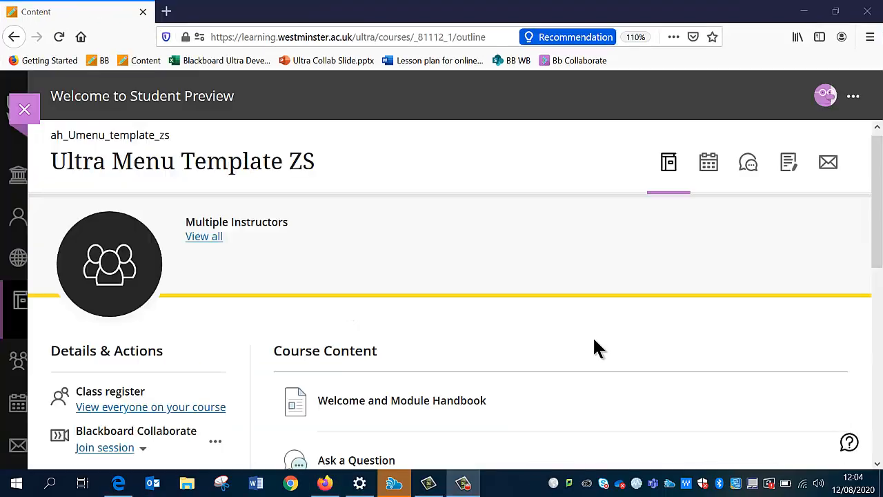
pyautogui.scroll(-3)
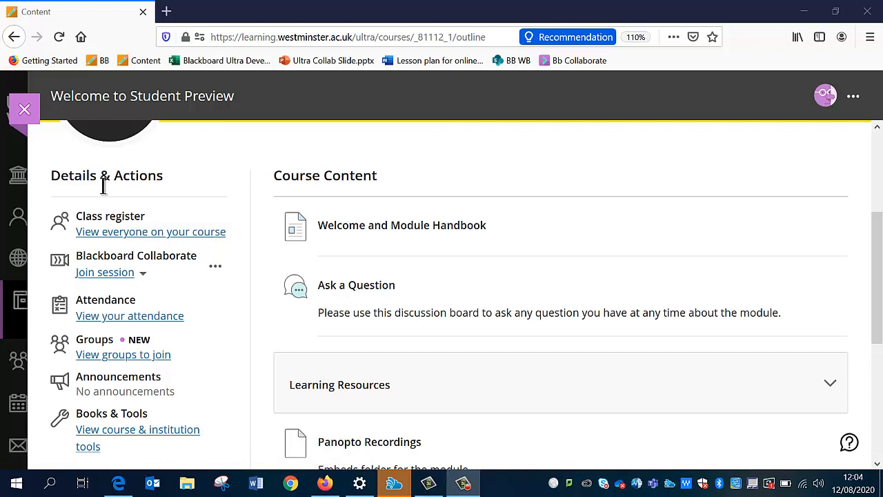
pyautogui.moveTo(108, 236)
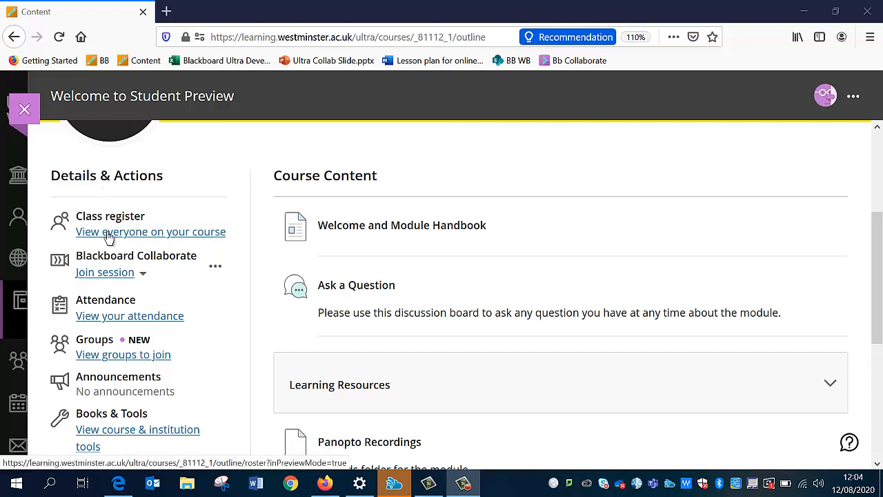
pyautogui.moveTo(116, 235)
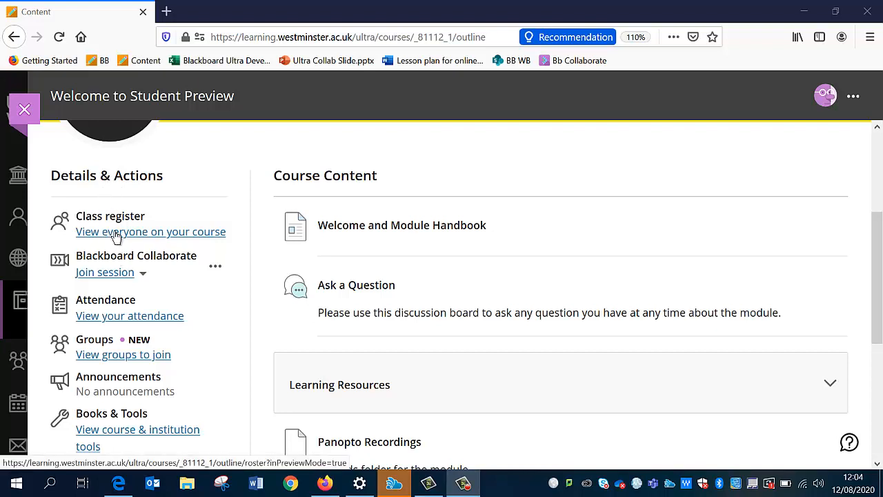
pyautogui.moveTo(116, 238)
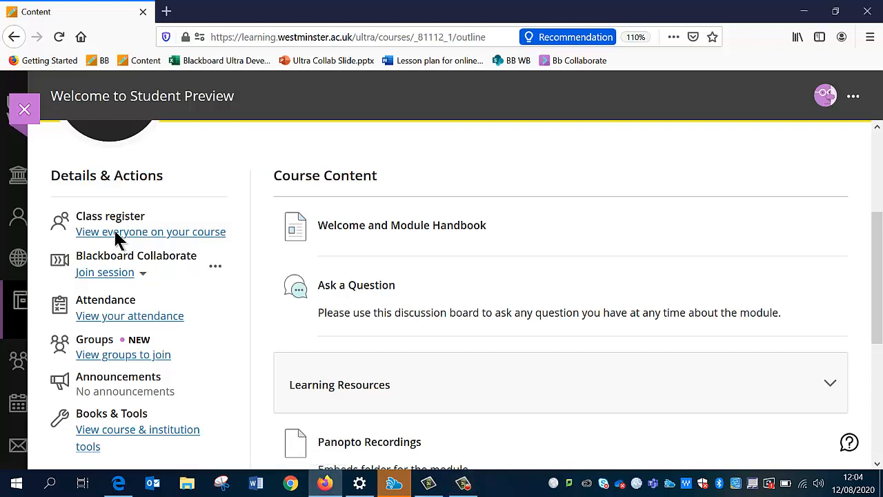
pyautogui.click(149, 231)
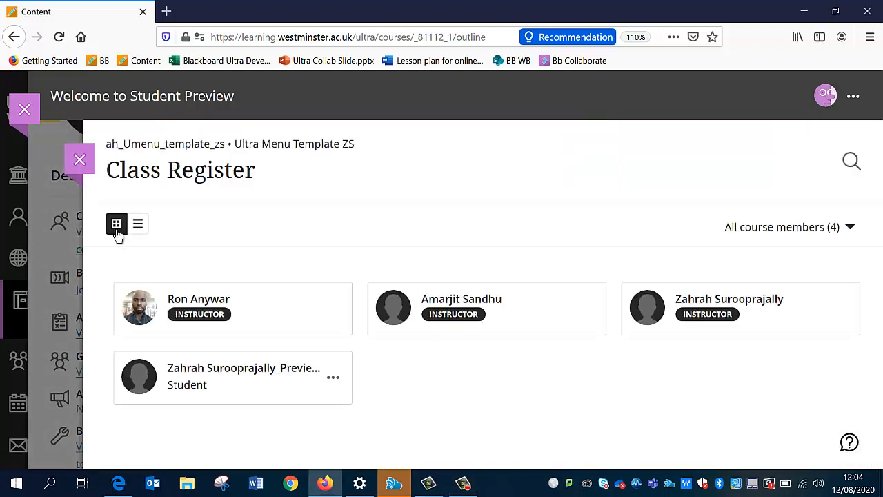
pyautogui.moveTo(329, 371)
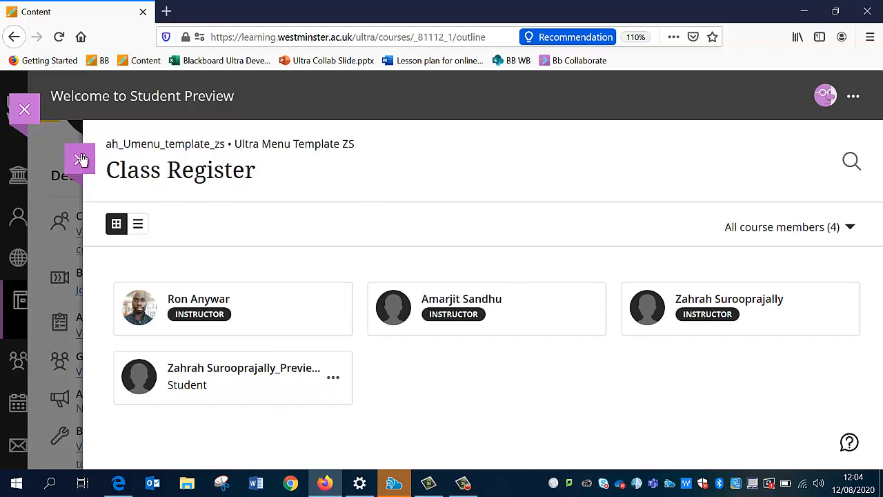
pyautogui.click(80, 159)
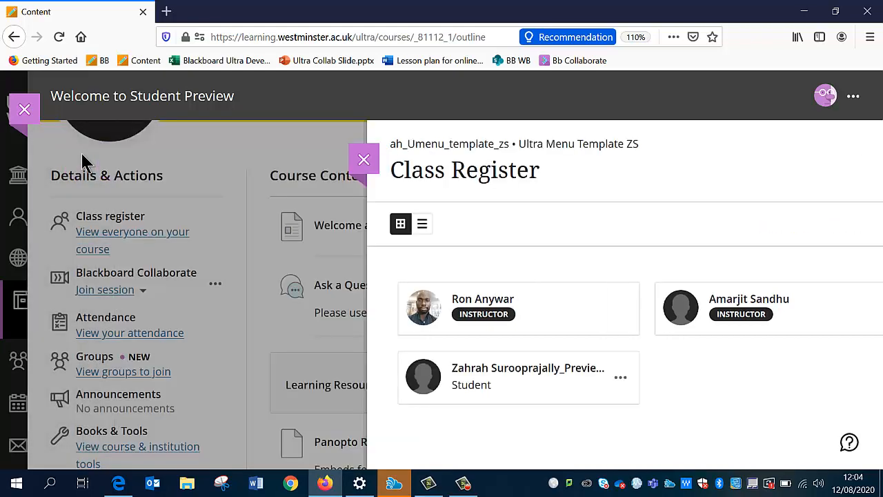
pyautogui.click(364, 161)
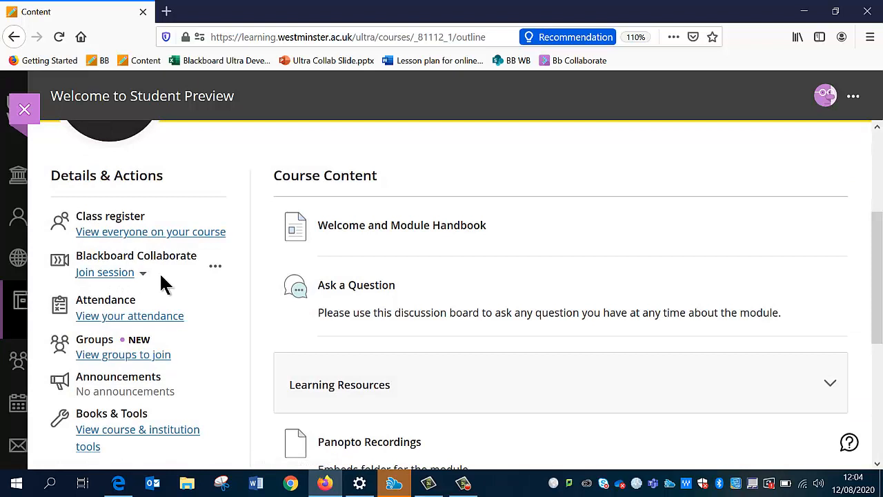
pyautogui.moveTo(144, 279)
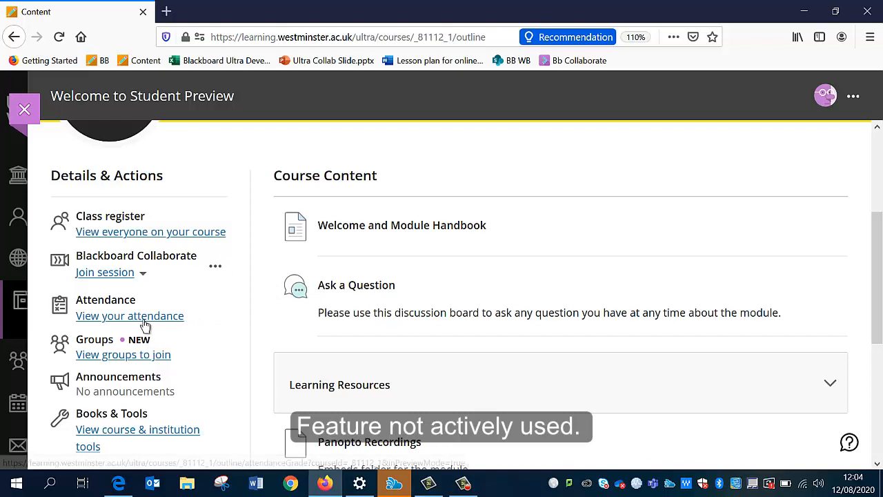
pyautogui.scroll(-3)
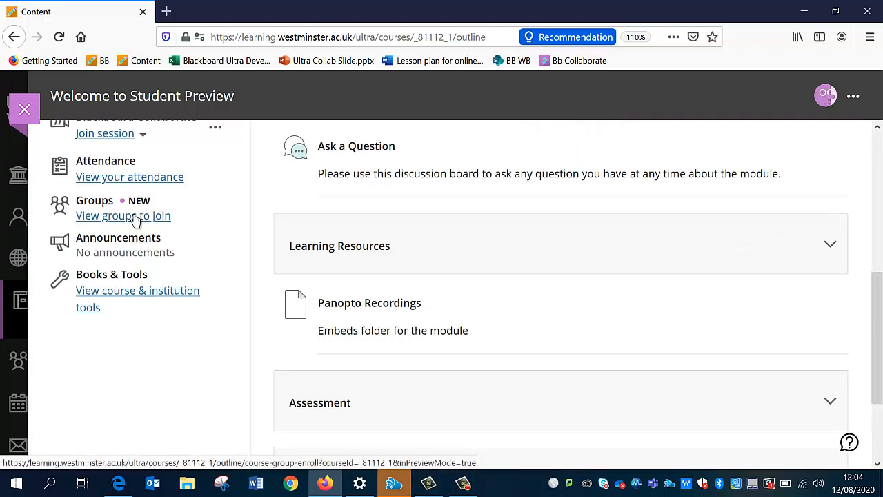
pyautogui.click(123, 215)
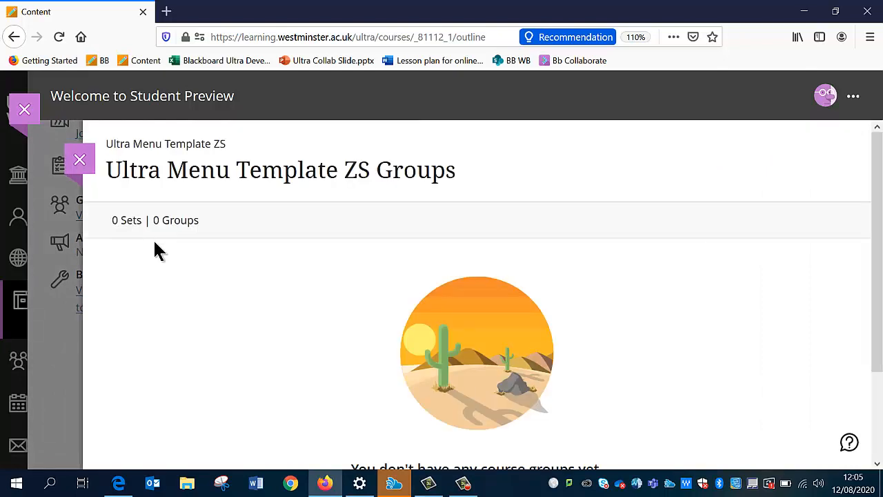
pyautogui.click(79, 160)
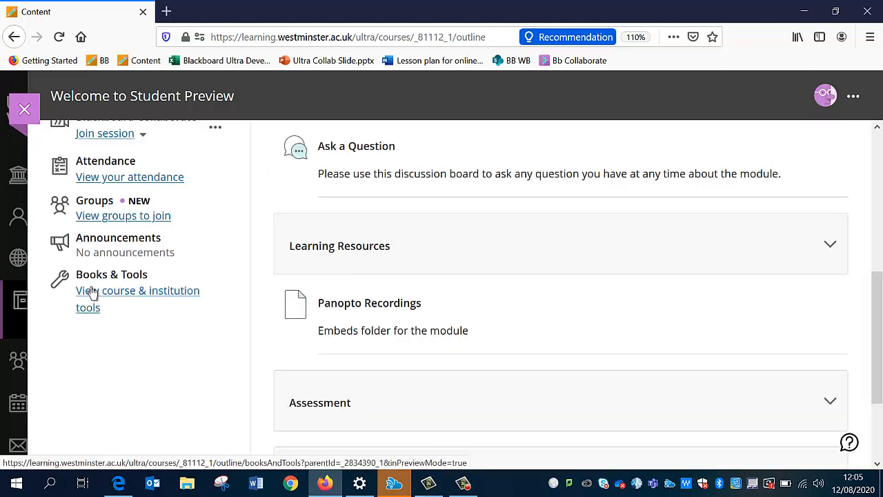
# - View the Books & Course Tools panel listing Auralia, Musition and Panopto
pyautogui.click(138, 290)
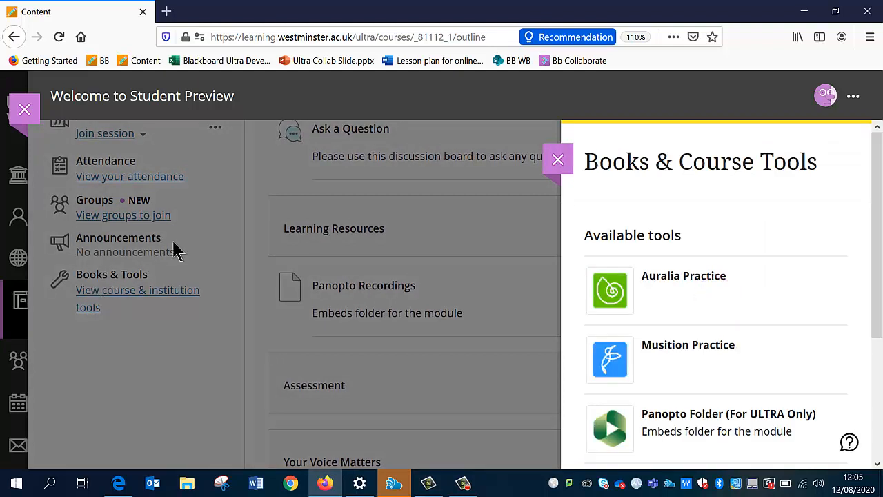
pyautogui.scroll(-3)
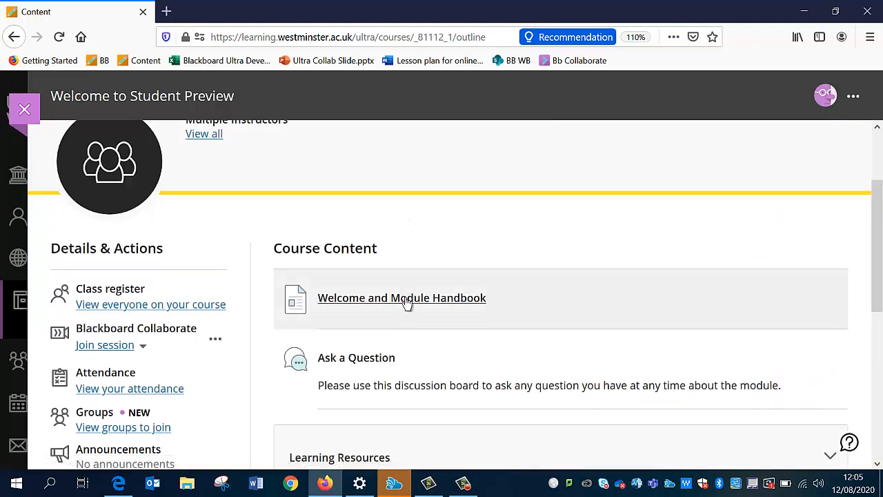
pyautogui.moveTo(401, 298)
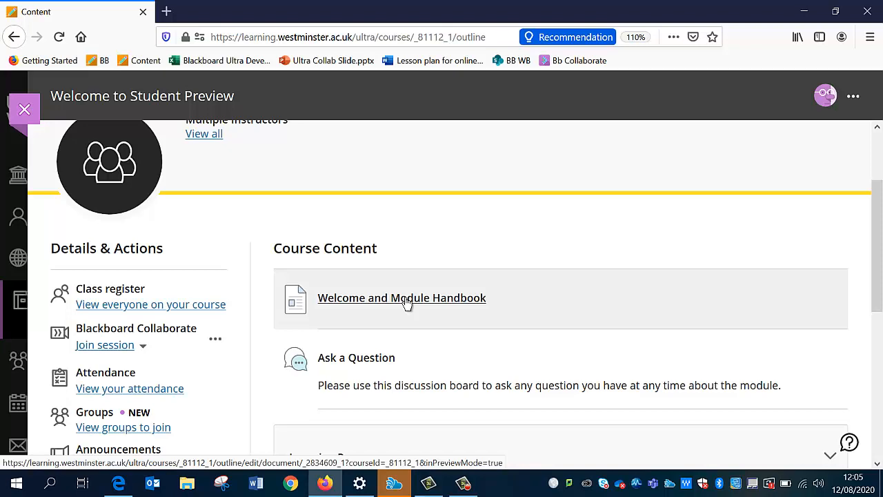
pyautogui.scroll(-3)
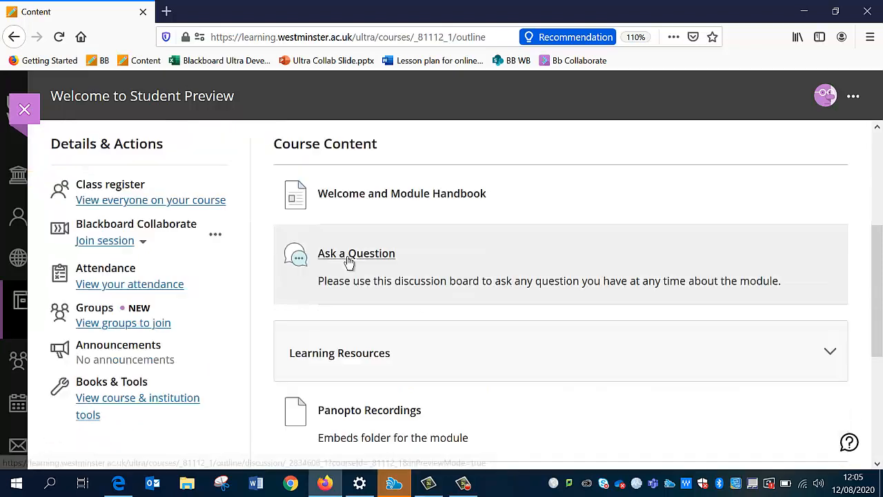
pyautogui.moveTo(367, 261)
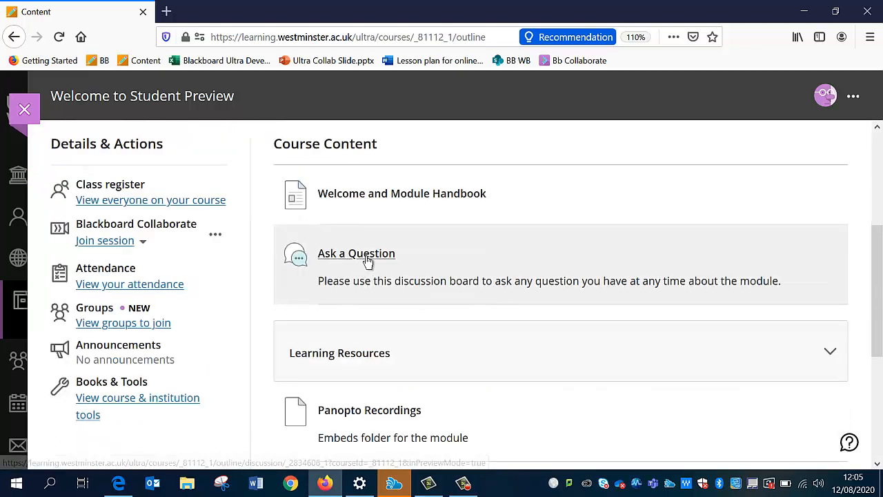
pyautogui.click(356, 254)
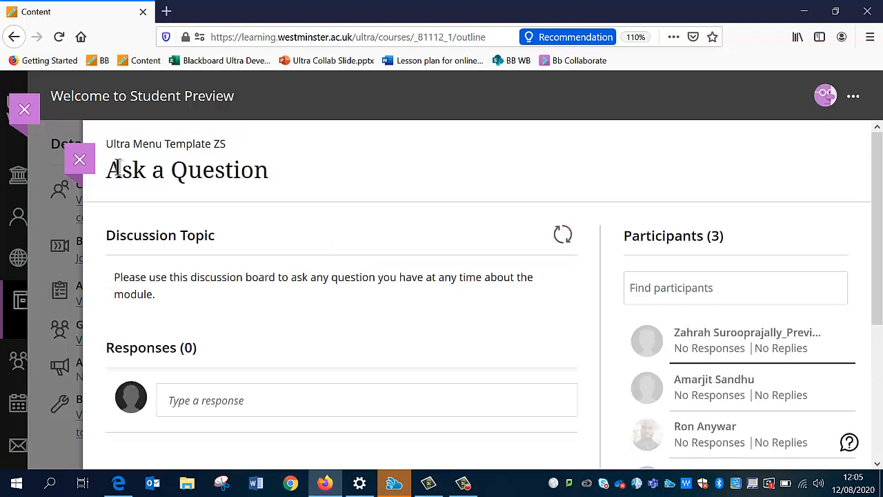
pyautogui.click(80, 160)
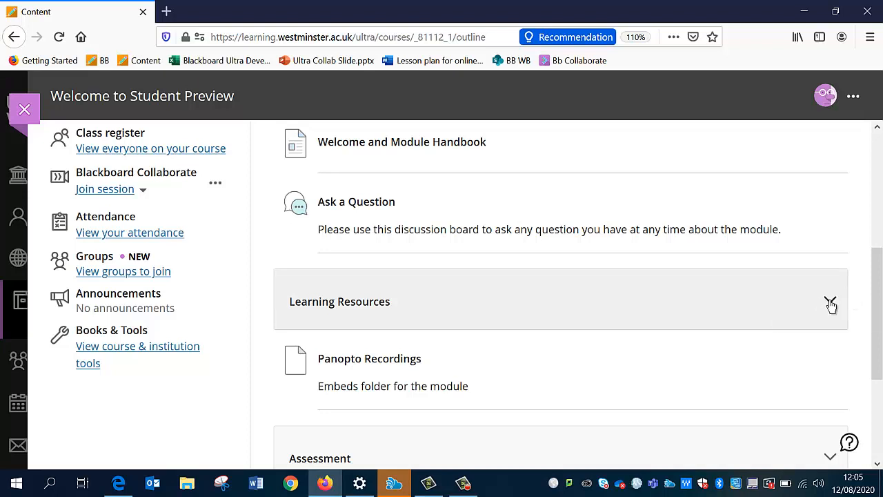
pyautogui.moveTo(830, 304)
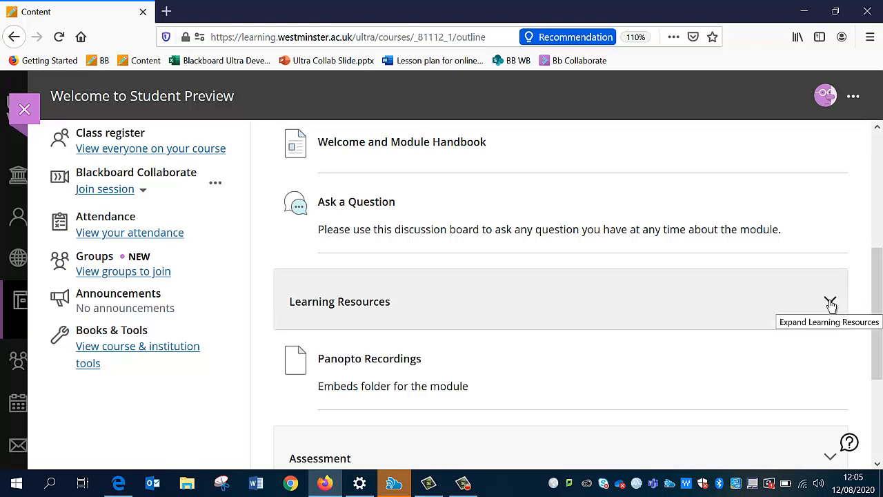
pyautogui.click(830, 302)
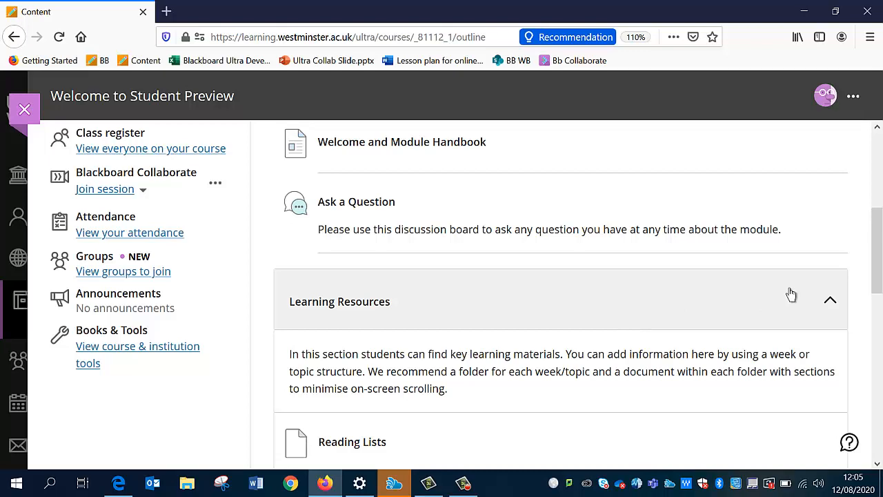
pyautogui.scroll(-3)
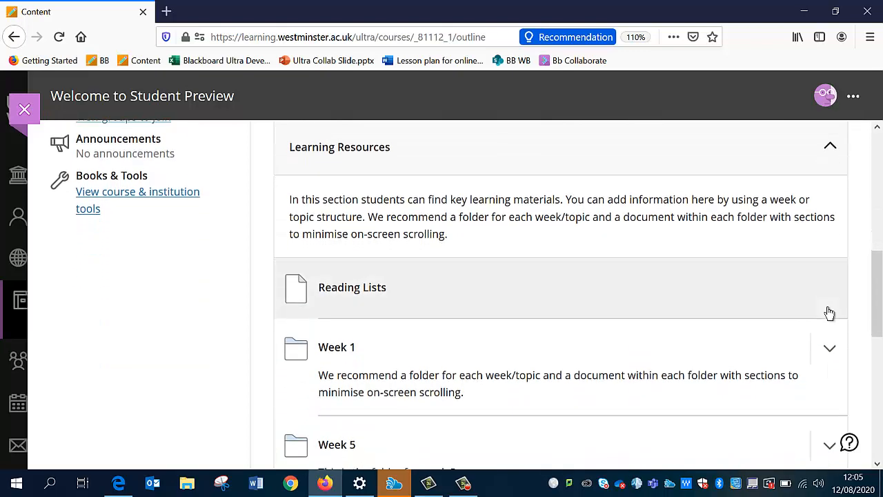
pyautogui.scroll(-3)
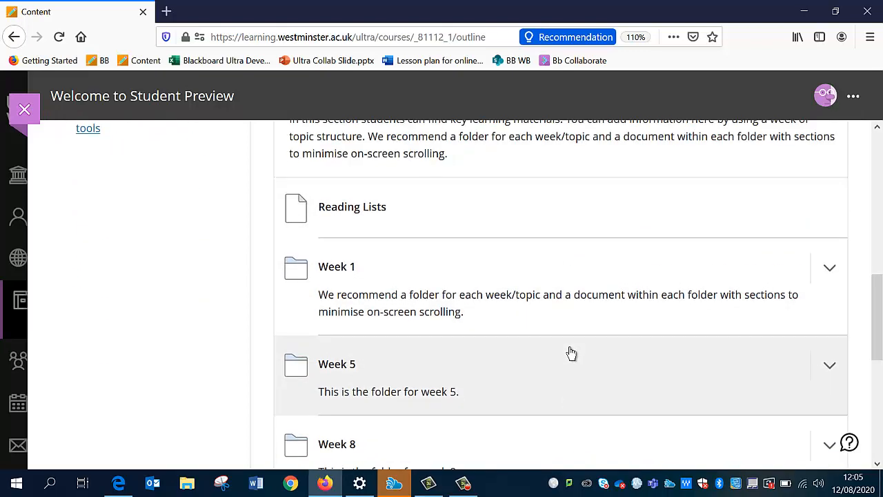
pyautogui.scroll(3)
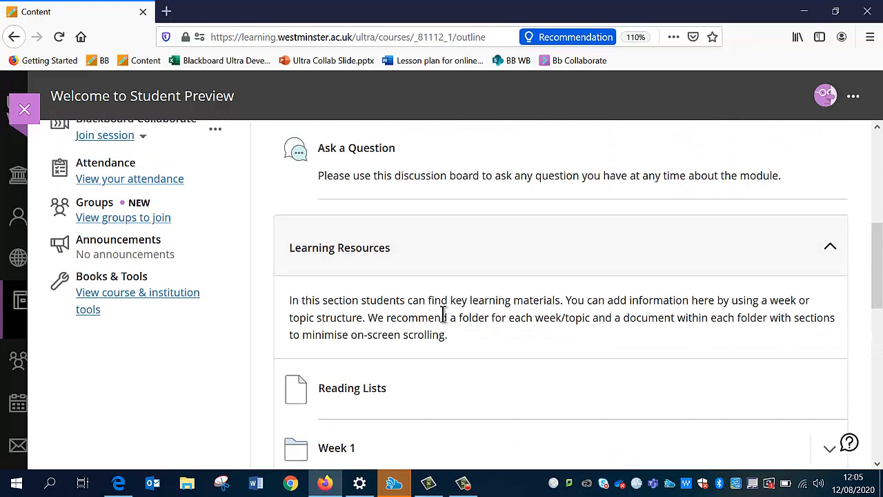
pyautogui.moveTo(830, 246)
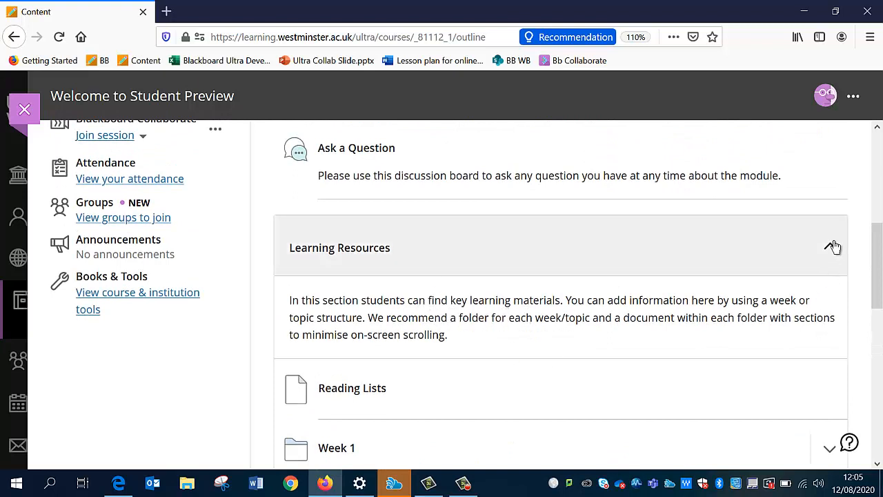
pyautogui.click(831, 247)
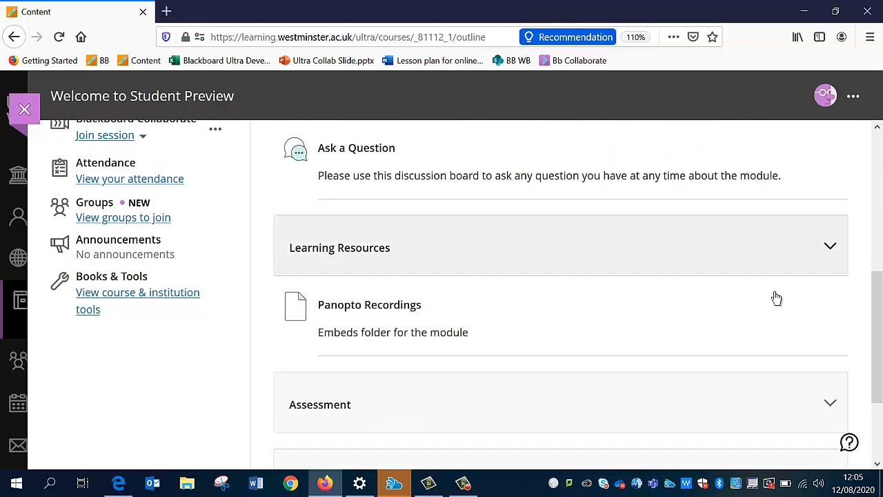
# - Scroll down to the Assessment section showing Assessment Details and Submit Coursework
pyautogui.scroll(-3)
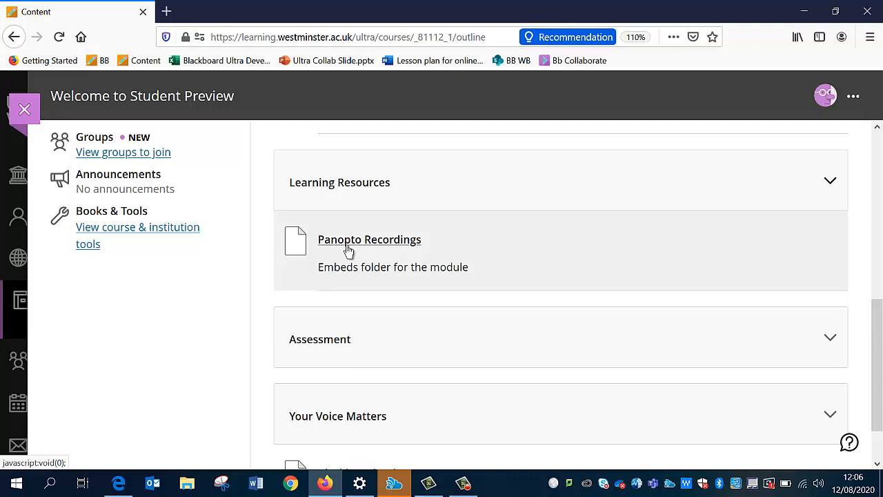
pyautogui.scroll(-3)
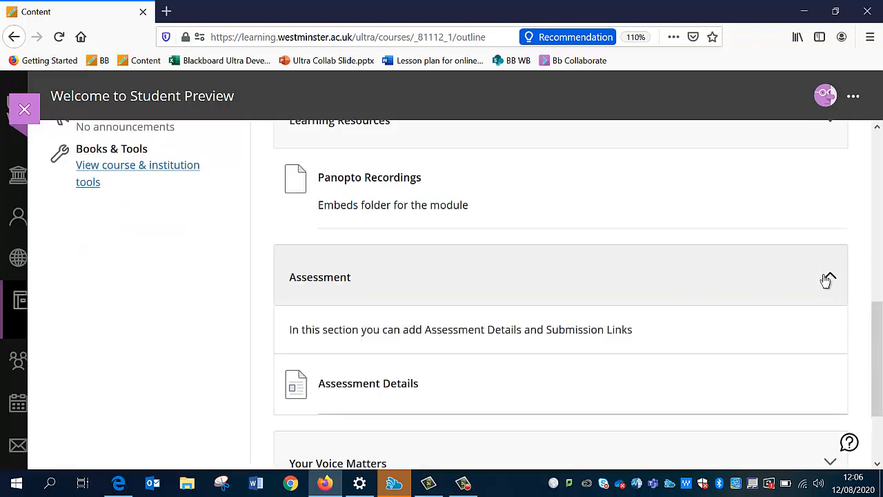
pyautogui.scroll(-3)
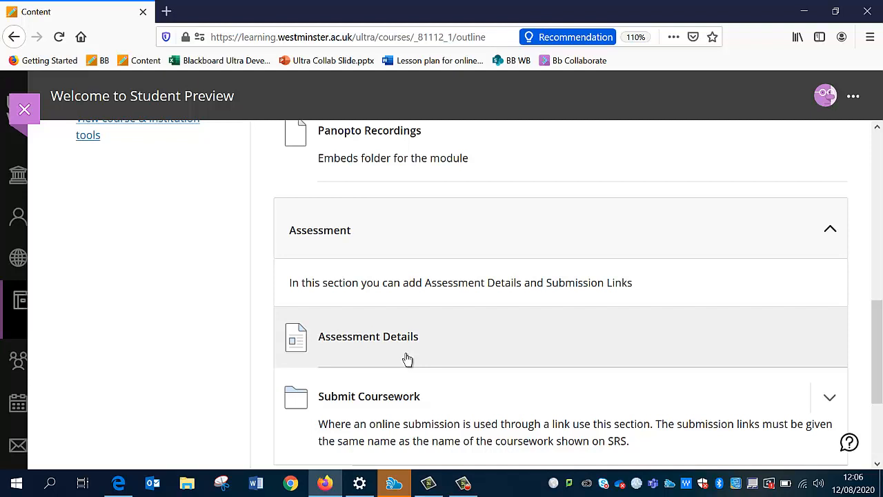
pyautogui.scroll(-3)
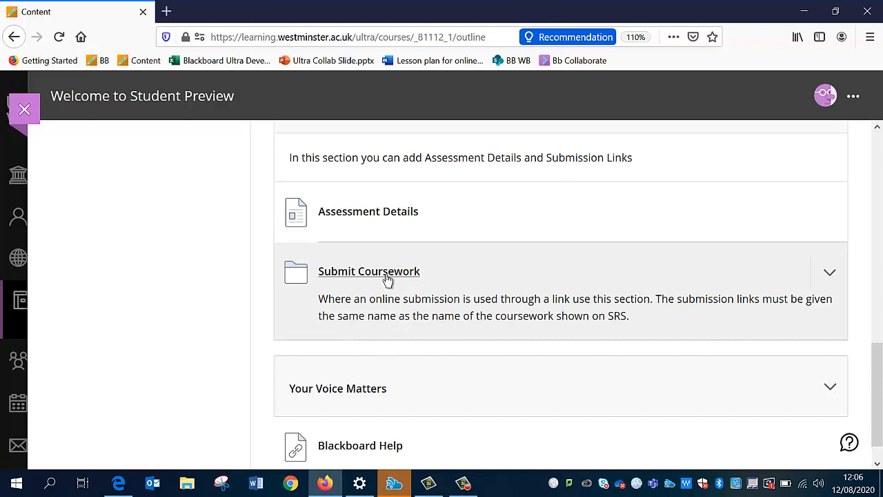
pyautogui.moveTo(414, 284)
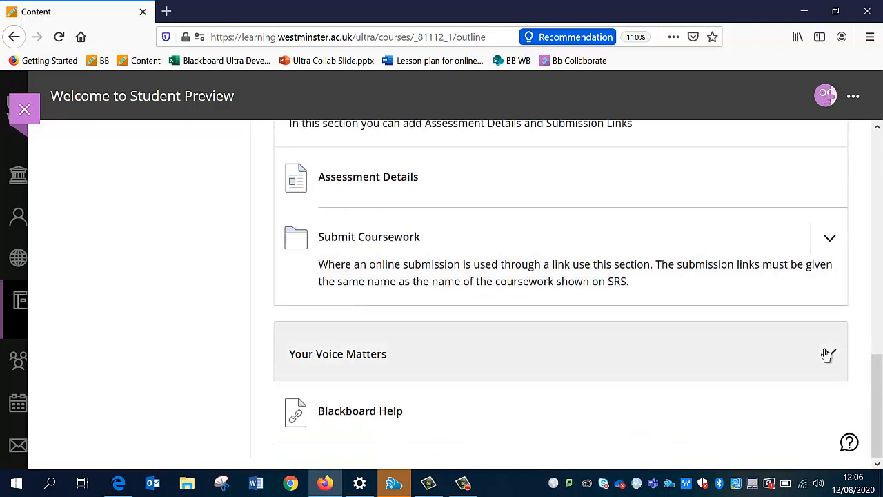
pyautogui.click(828, 353)
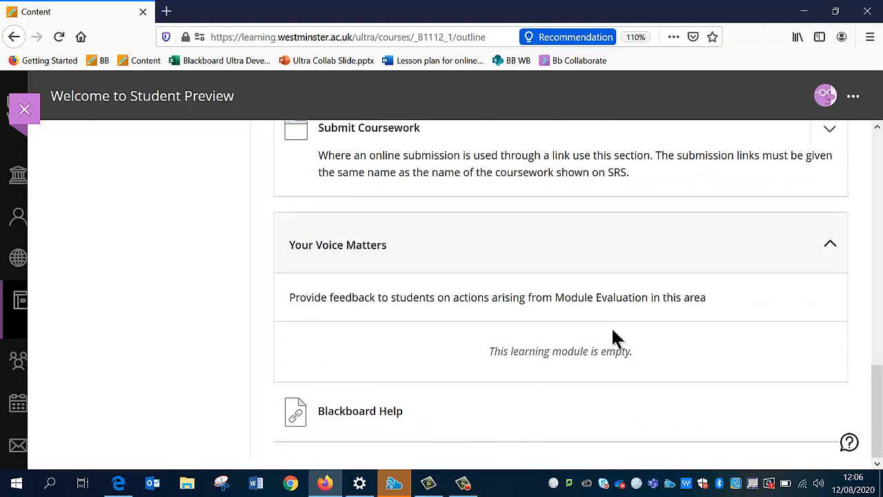
pyautogui.moveTo(719, 235)
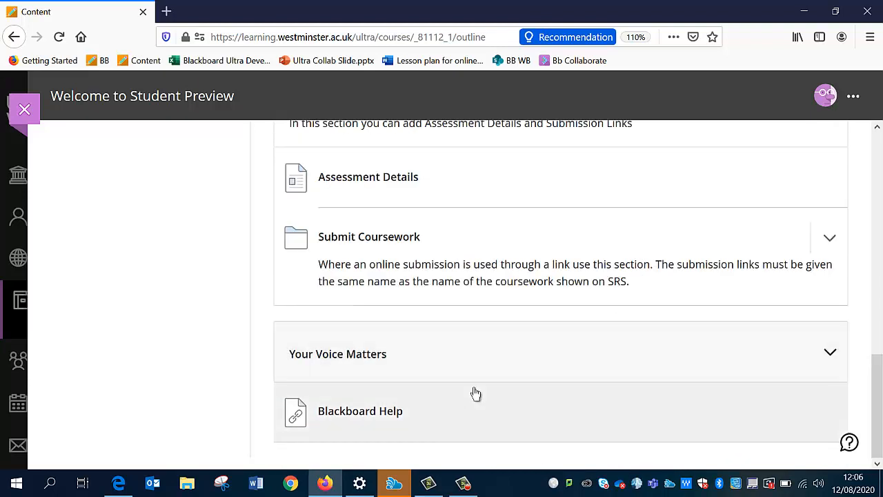
pyautogui.moveTo(388, 427)
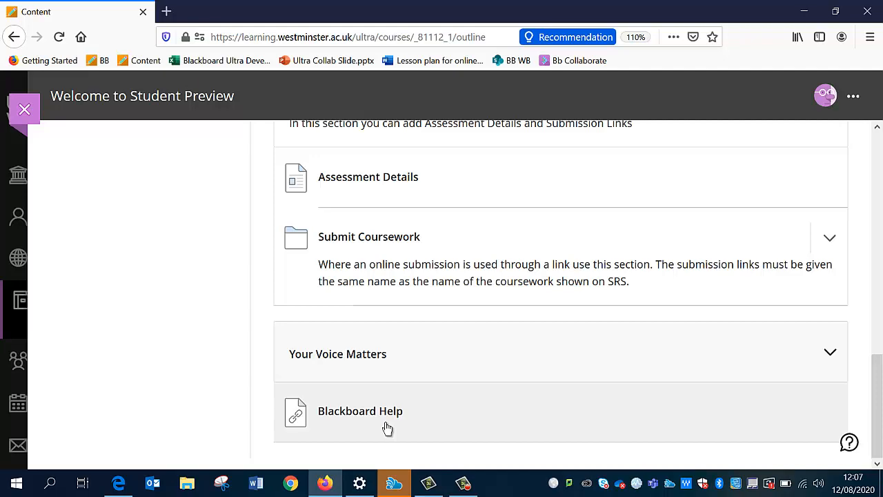
pyautogui.scroll(3)
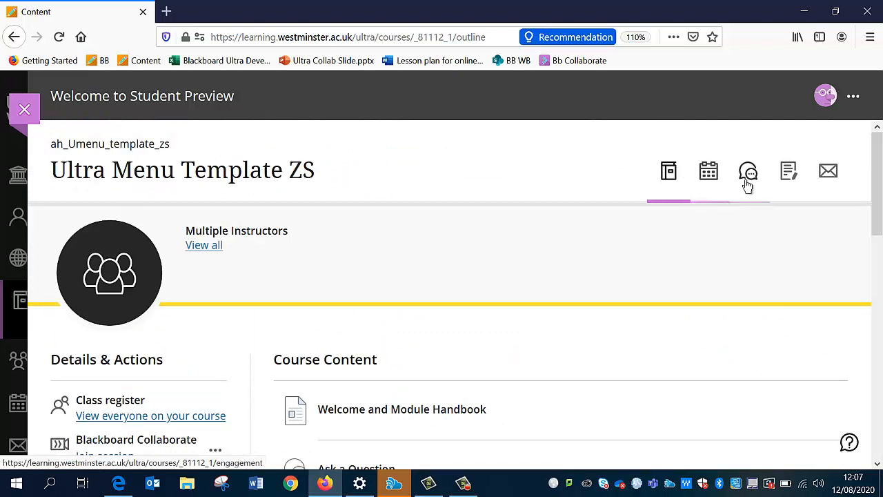
# - Return to the top of the course page at the navigation icons near Messages
pyautogui.click(748, 171)
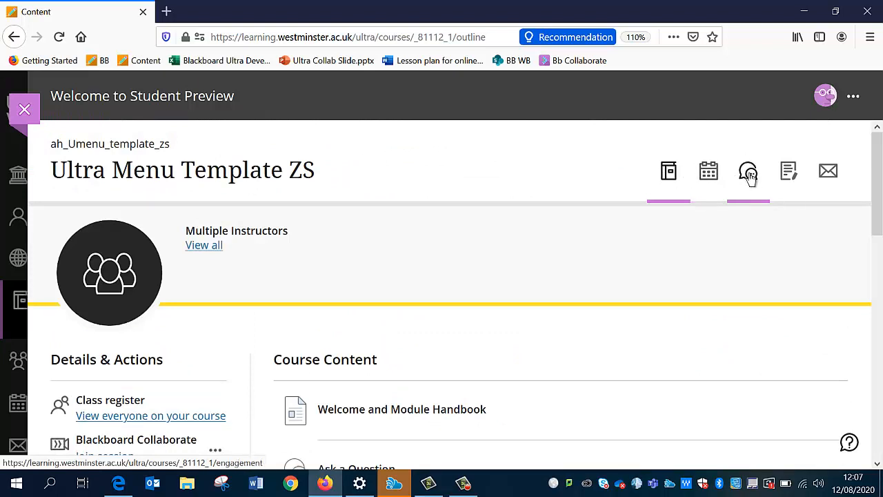
pyautogui.moveTo(828, 171)
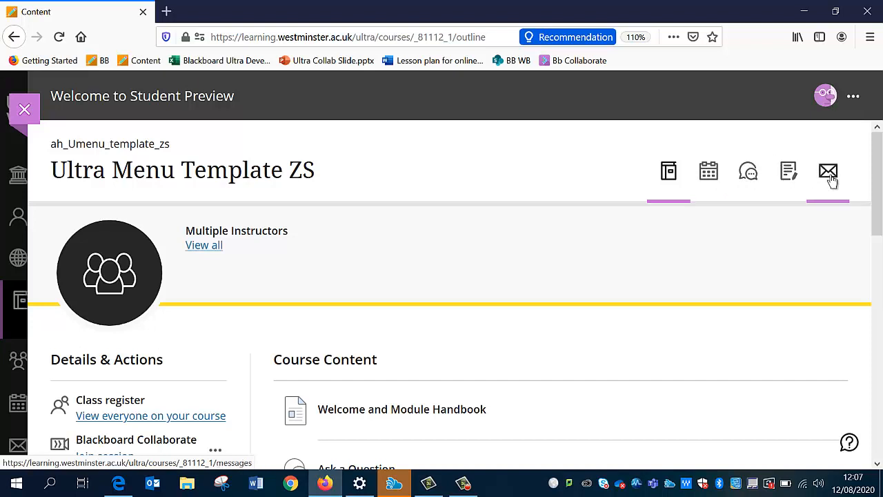
pyautogui.moveTo(828, 171)
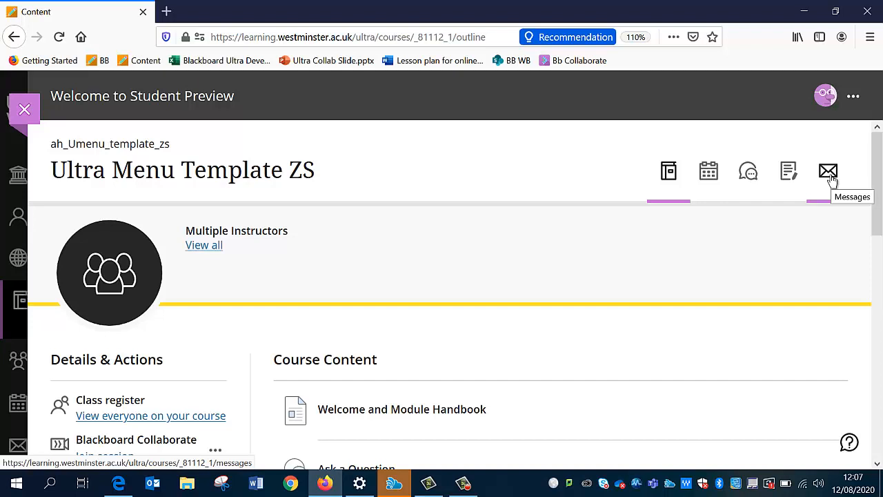
pyautogui.moveTo(698, 369)
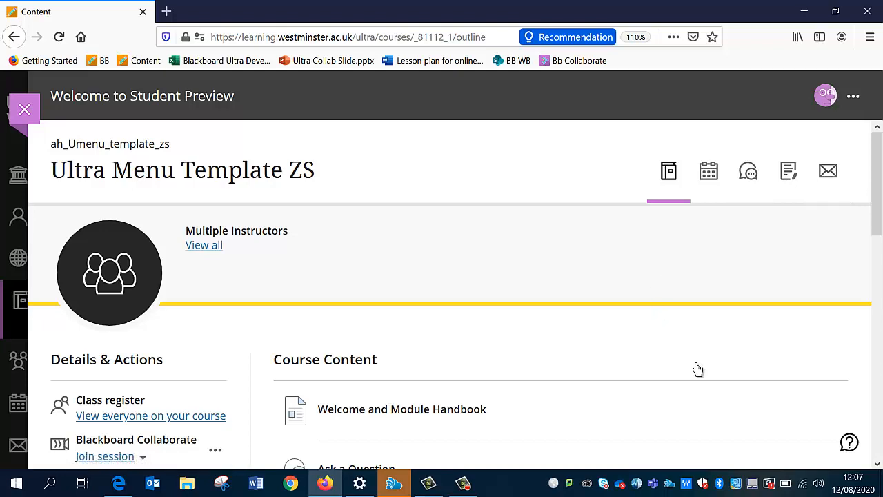
pyautogui.scroll(-3)
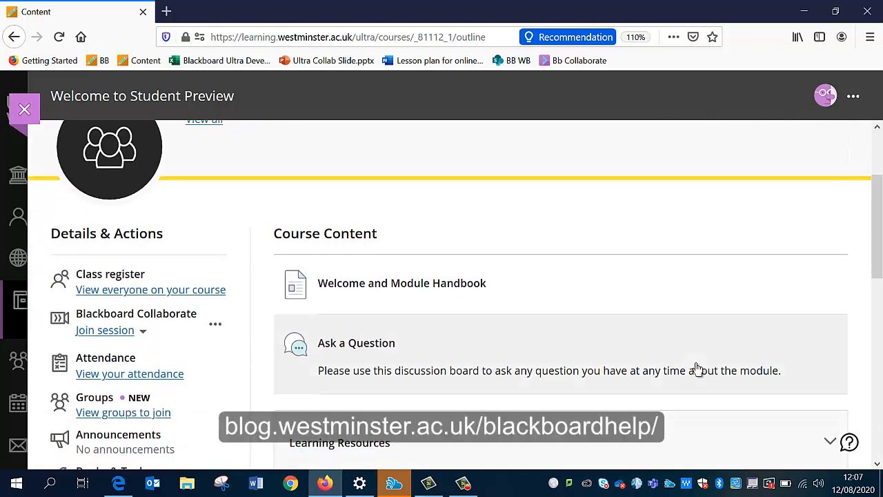
pyautogui.scroll(-3)
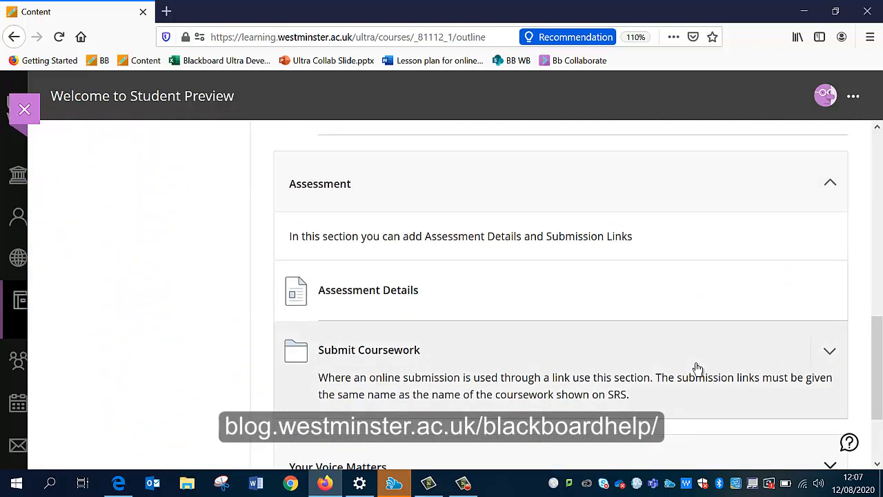
pyautogui.scroll(3)
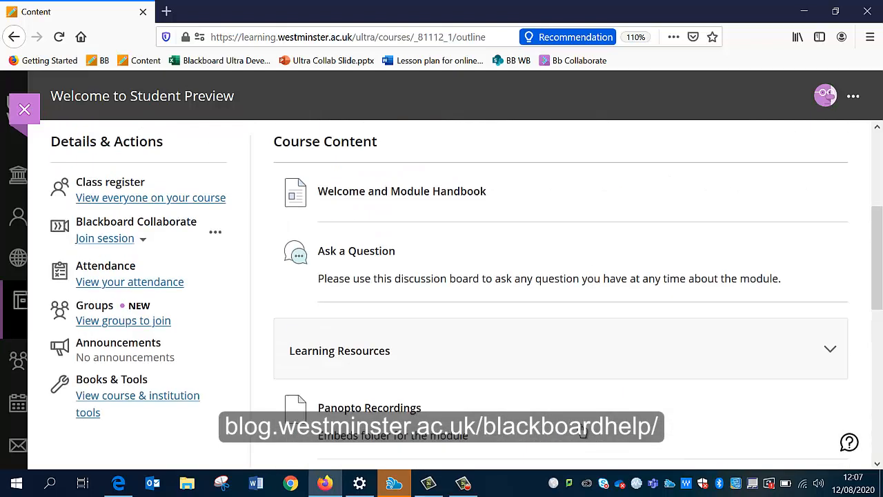
pyautogui.scroll(3)
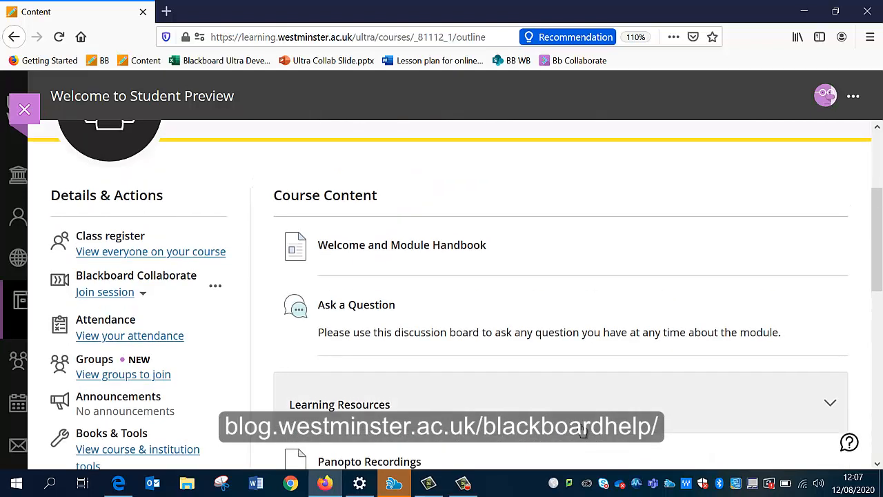
pyautogui.scroll(3)
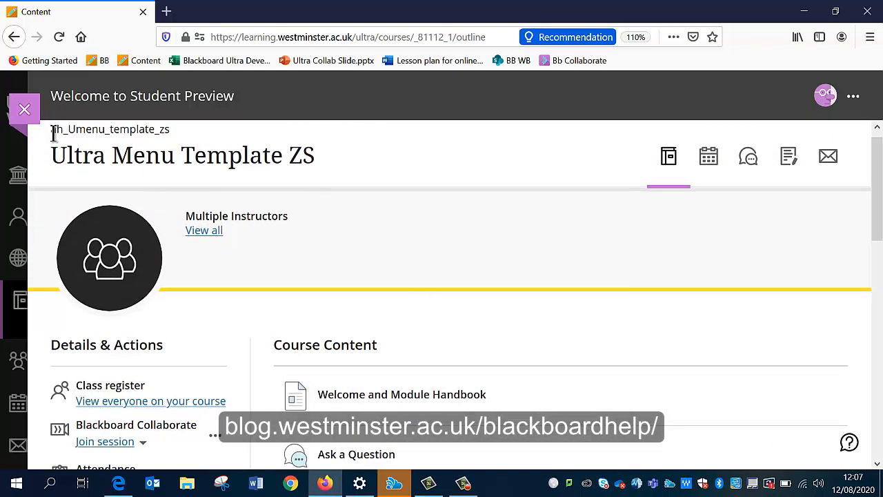